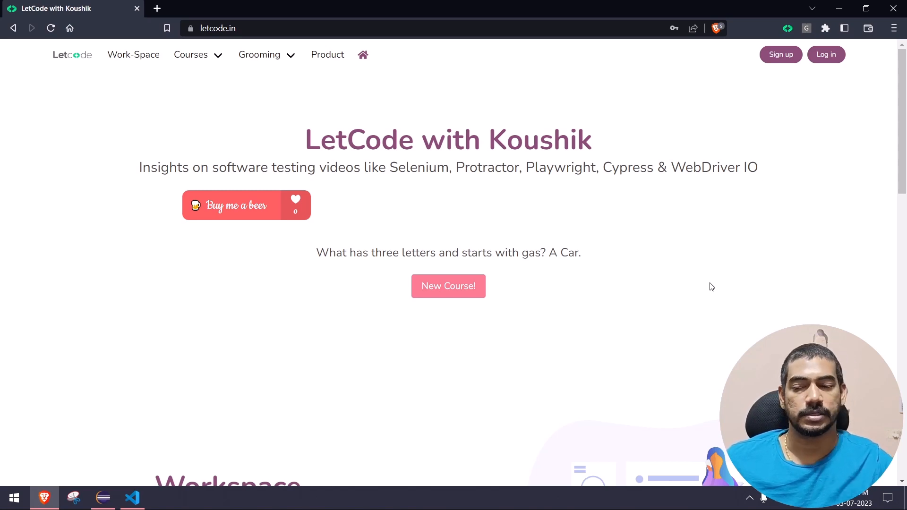
mouse_move(825, 54)
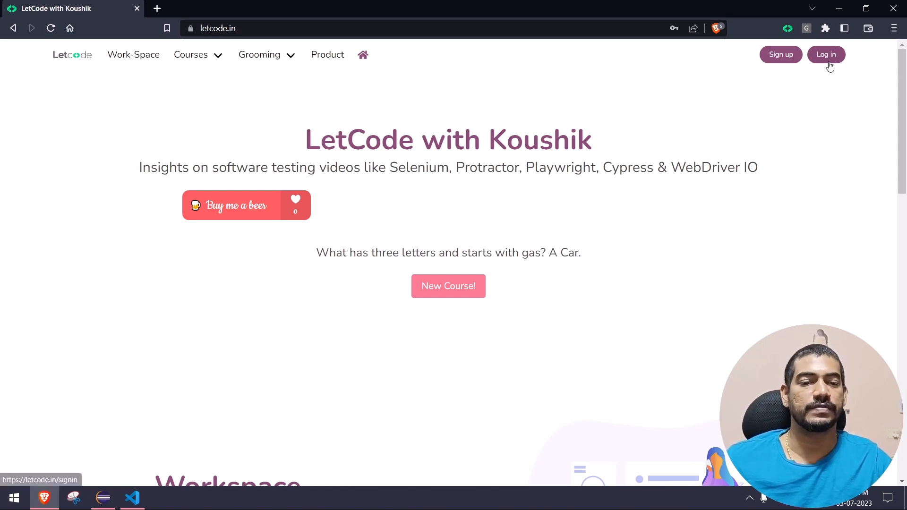
click(826, 55)
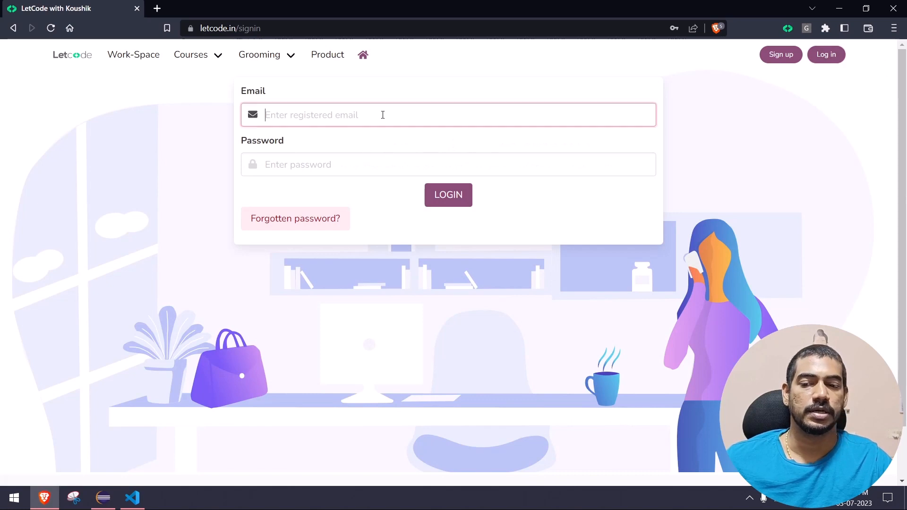
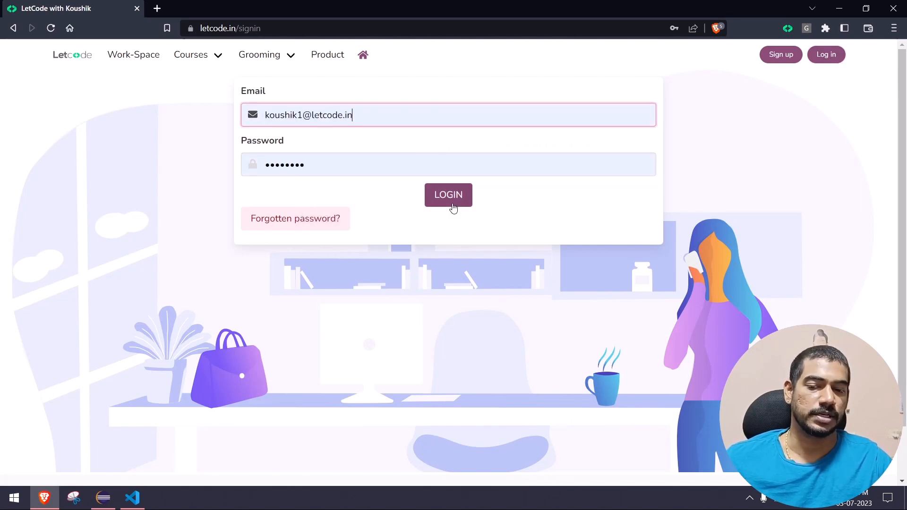
click(448, 195)
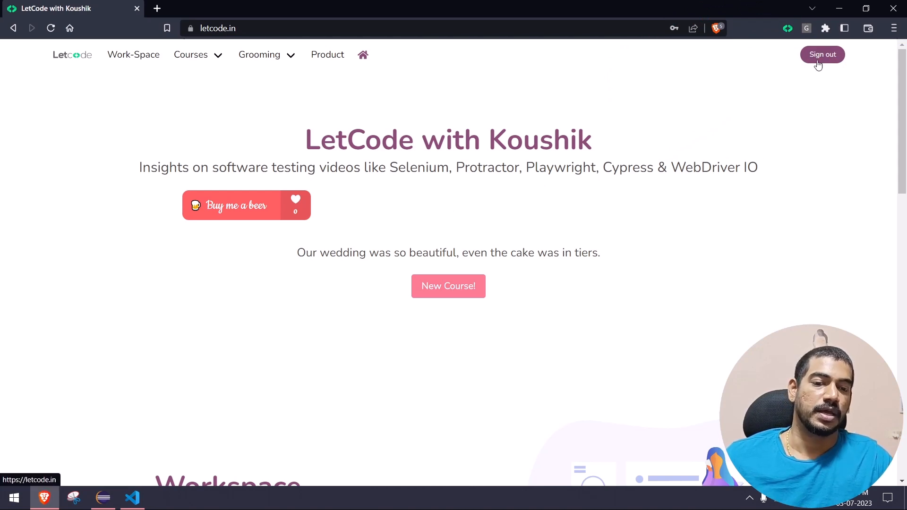
click(821, 54)
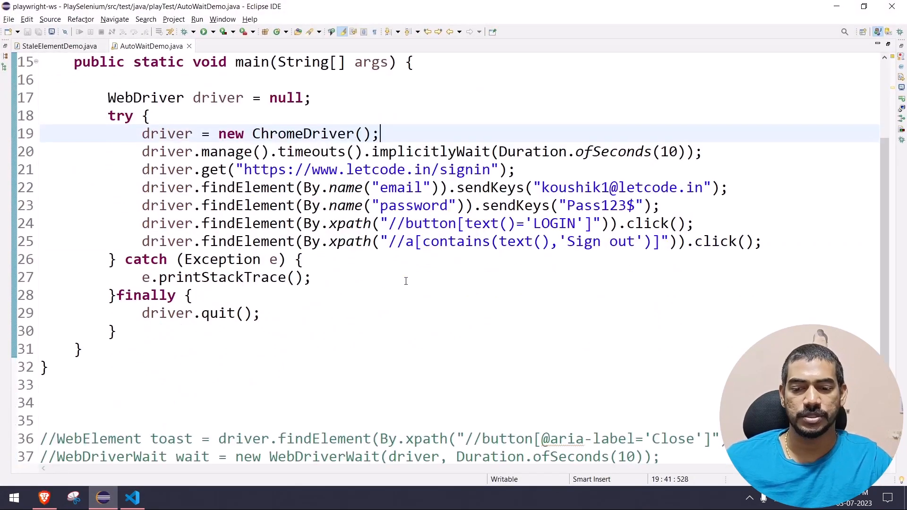
scroll(up, 3)
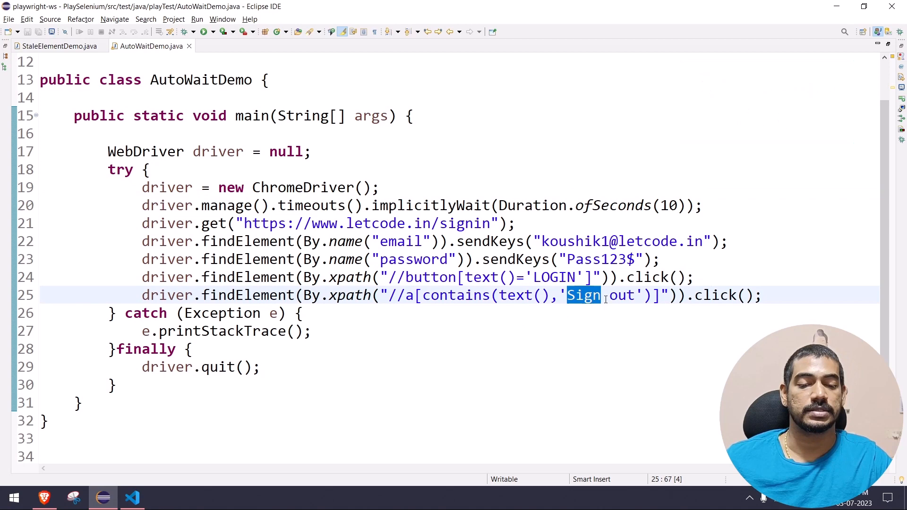
click(429, 205)
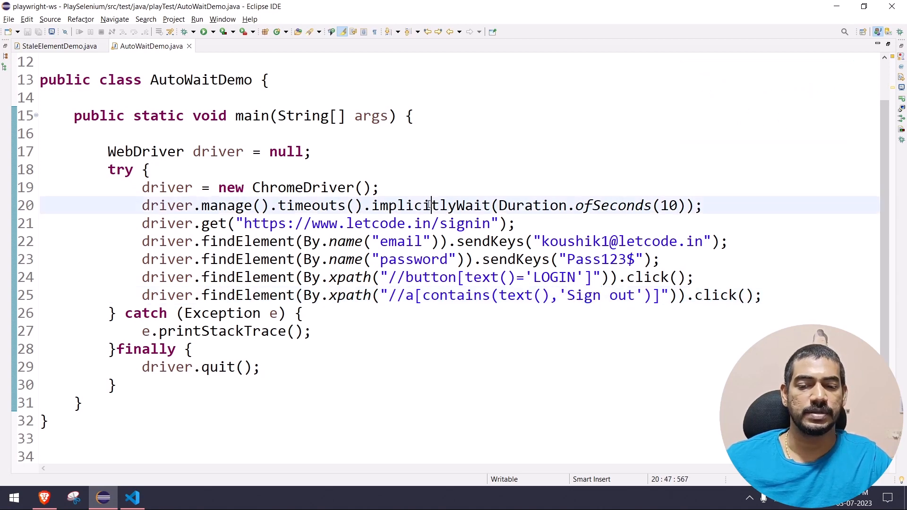
double_click(431, 205)
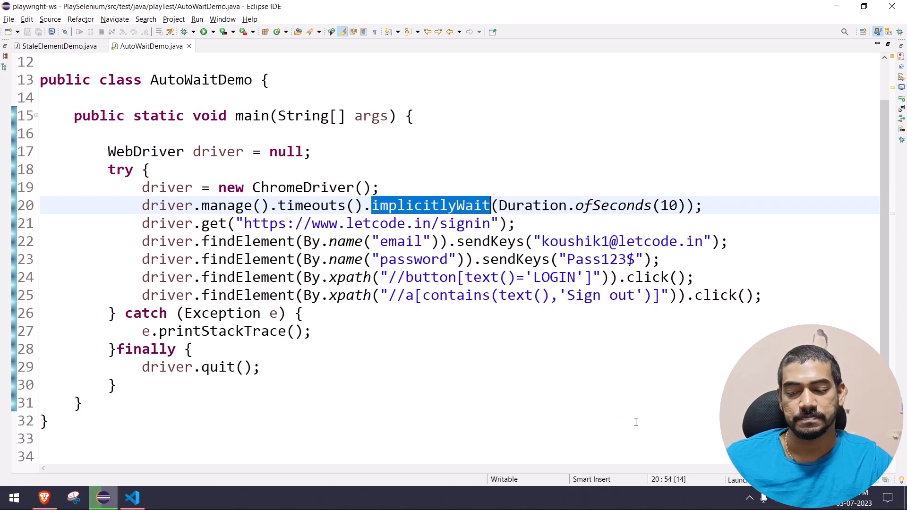
click(202, 33)
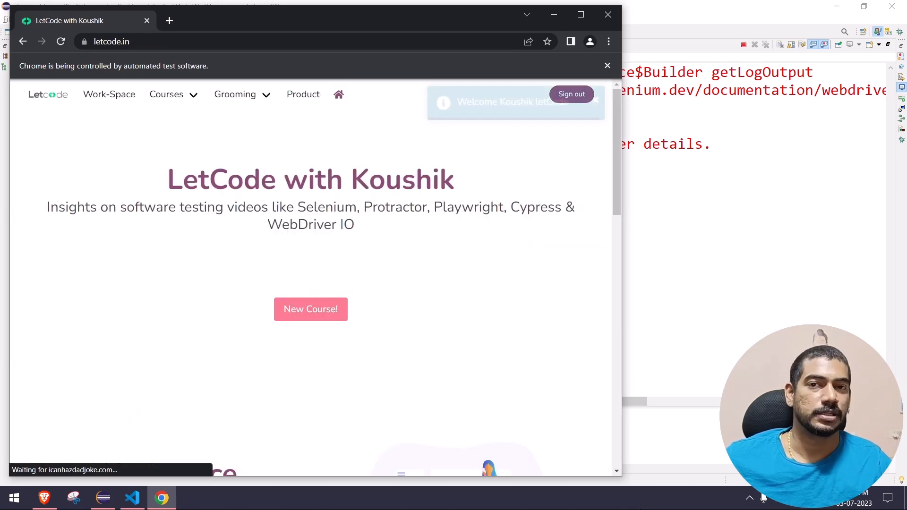
Run AutoWaitDemo and read the ElementClickIntercepted stack trace on the Sign out click
click(103, 498)
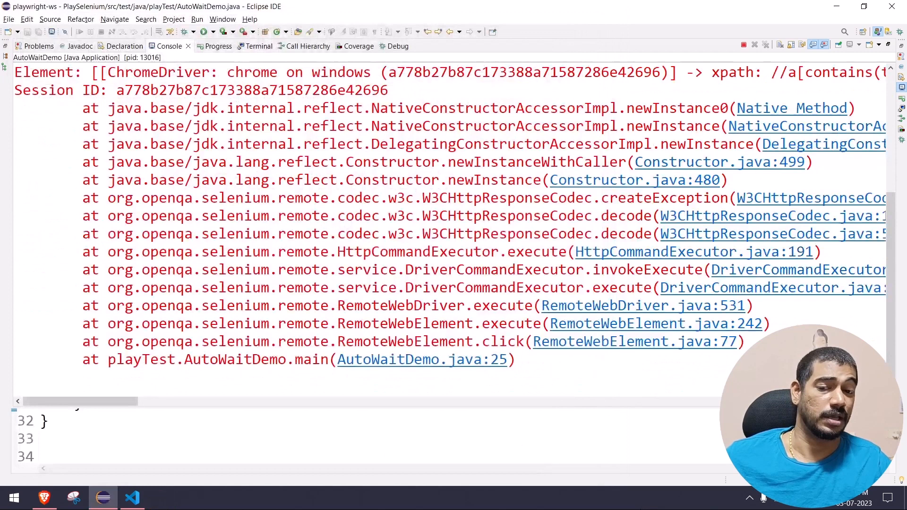
click(753, 44)
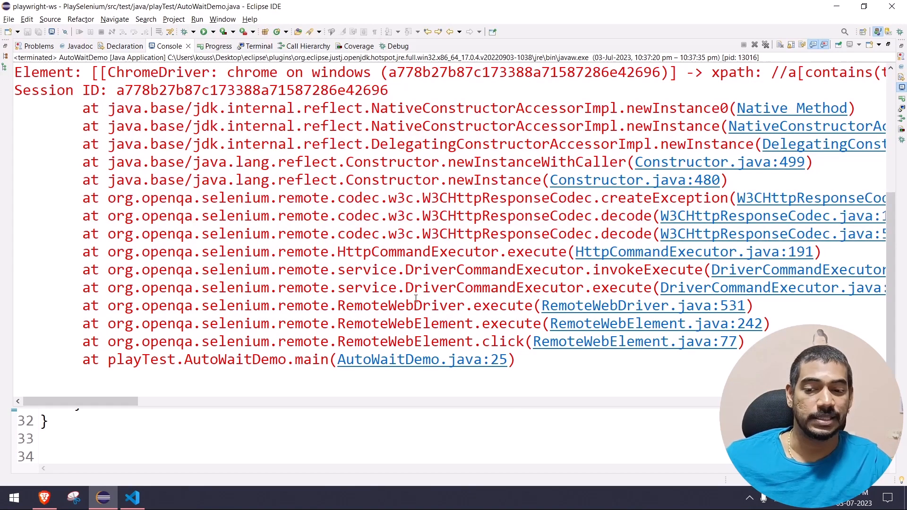
scroll(up, 3)
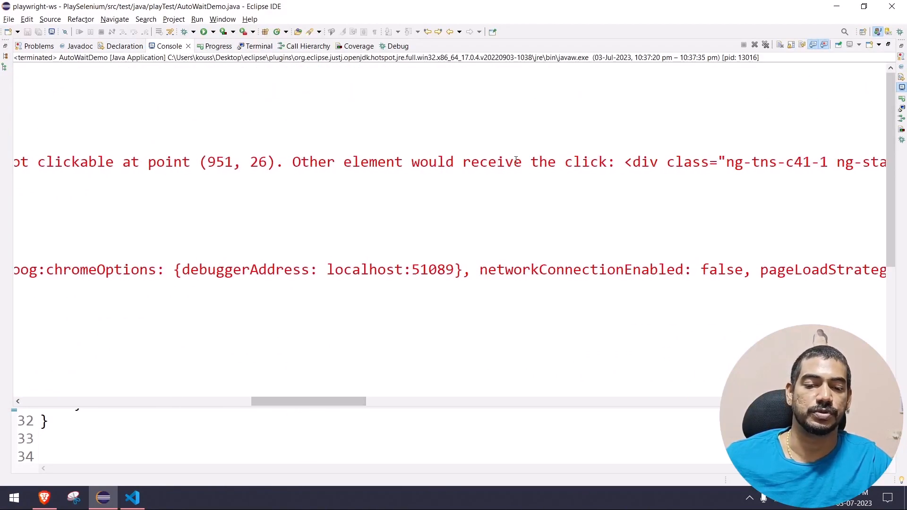
mouse_move(527, 179)
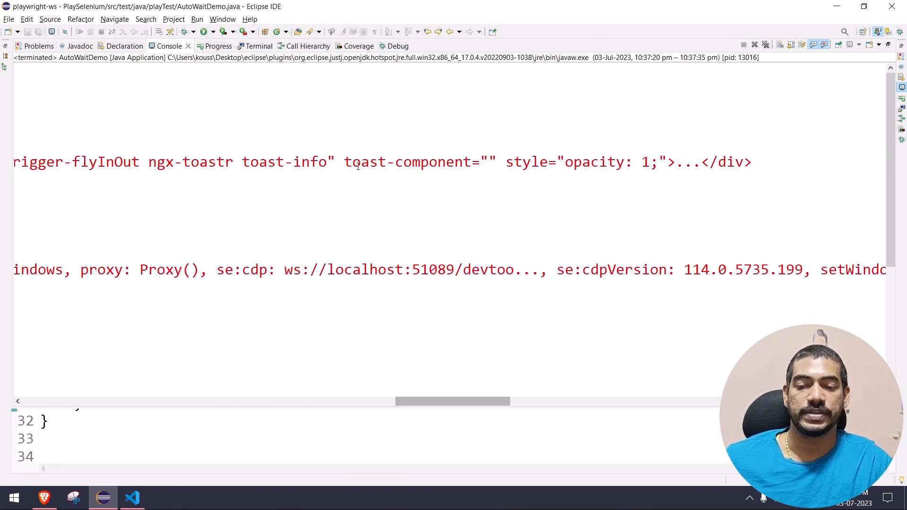
double_click(403, 161)
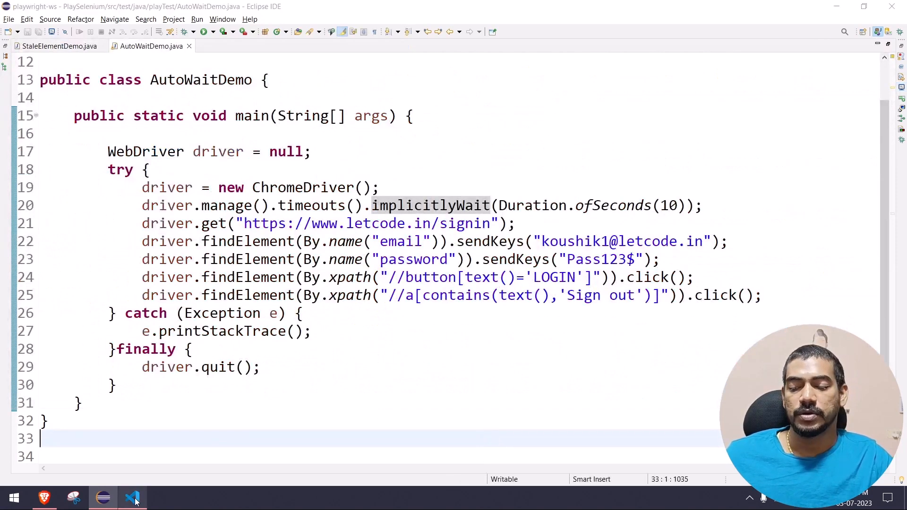
Run the Playwright test logging into letcode.in/signin and signing out while the toast shows
click(133, 498)
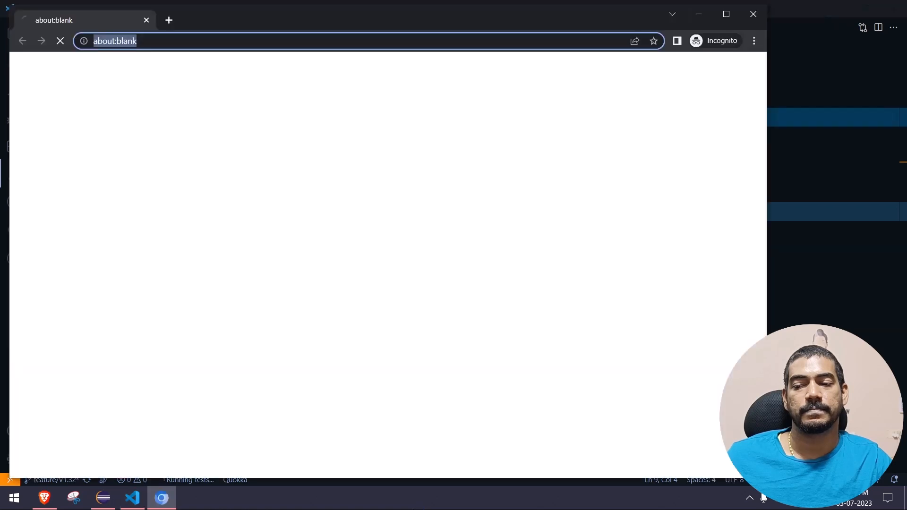
text(letcode.in/signin)
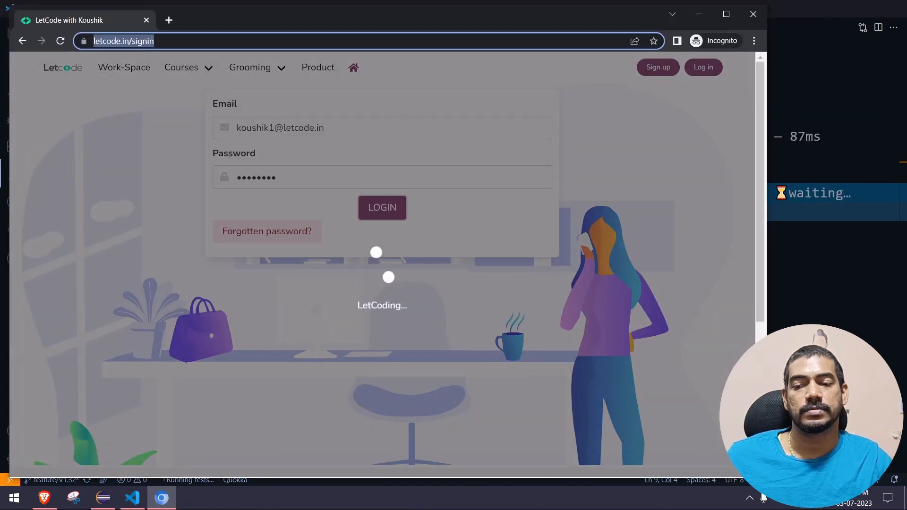
click(382, 207)
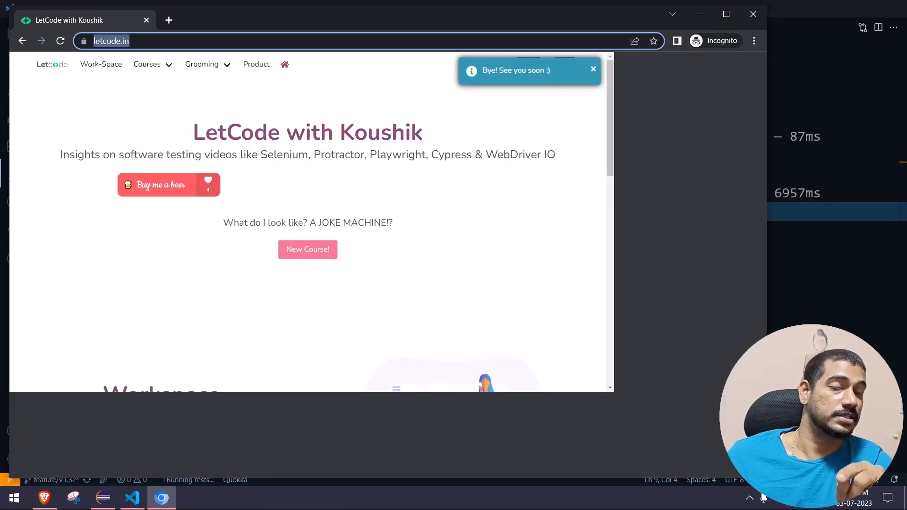
click(132, 498)
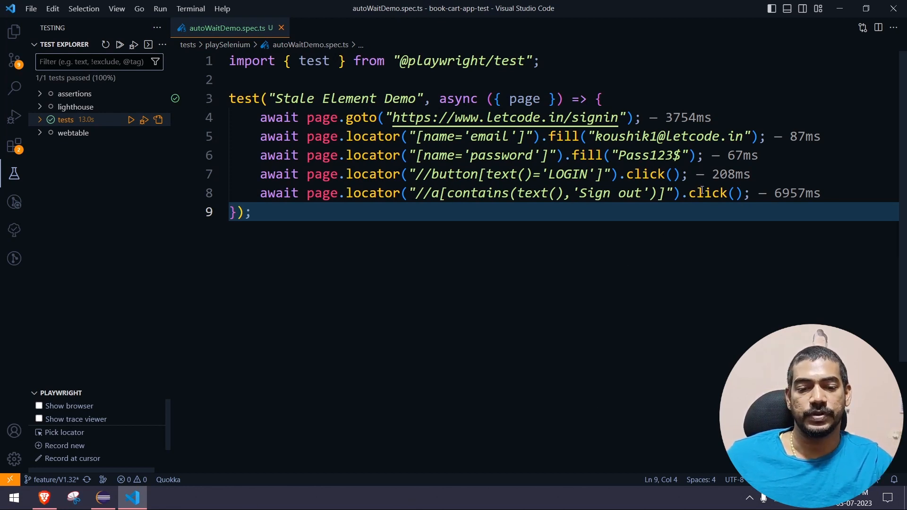
mouse_move(707, 193)
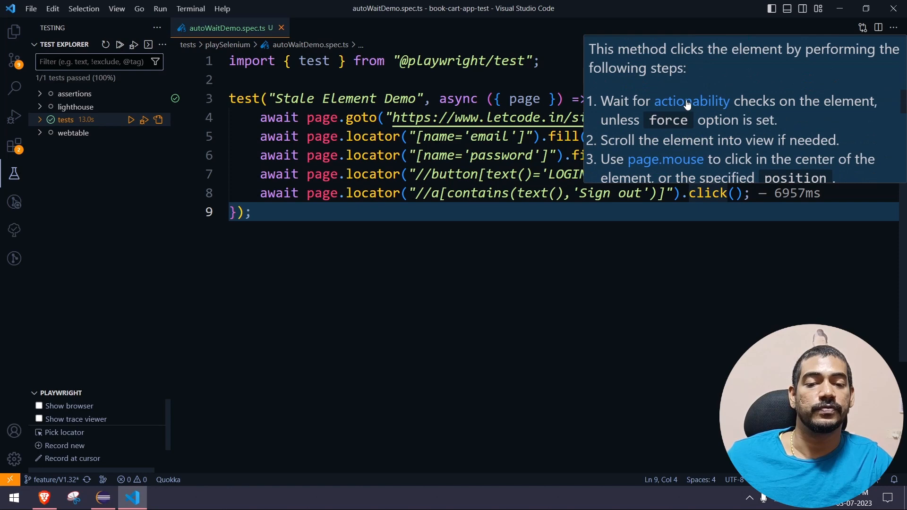
mouse_move(744, 115)
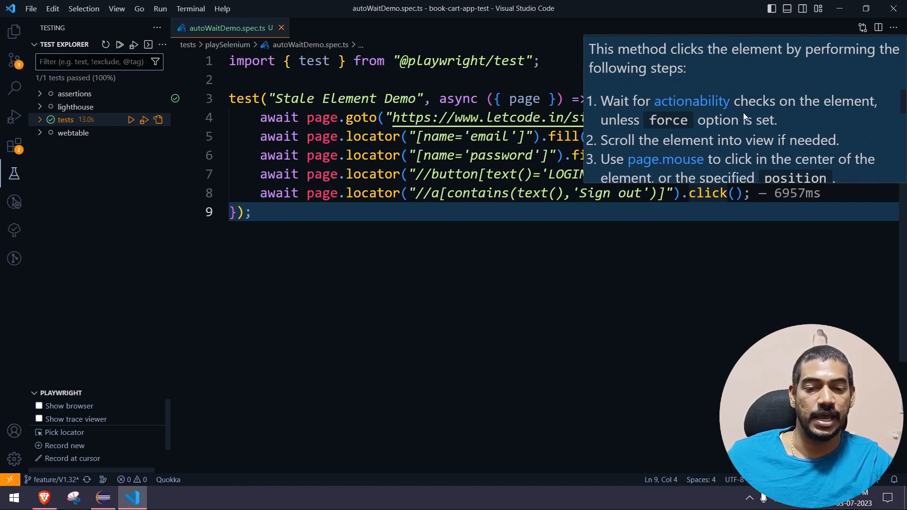
mouse_move(741, 148)
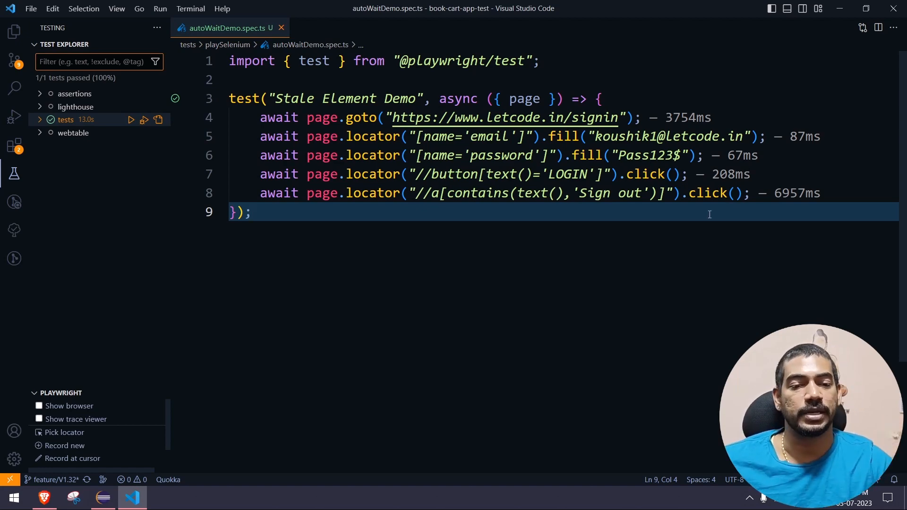
click(103, 498)
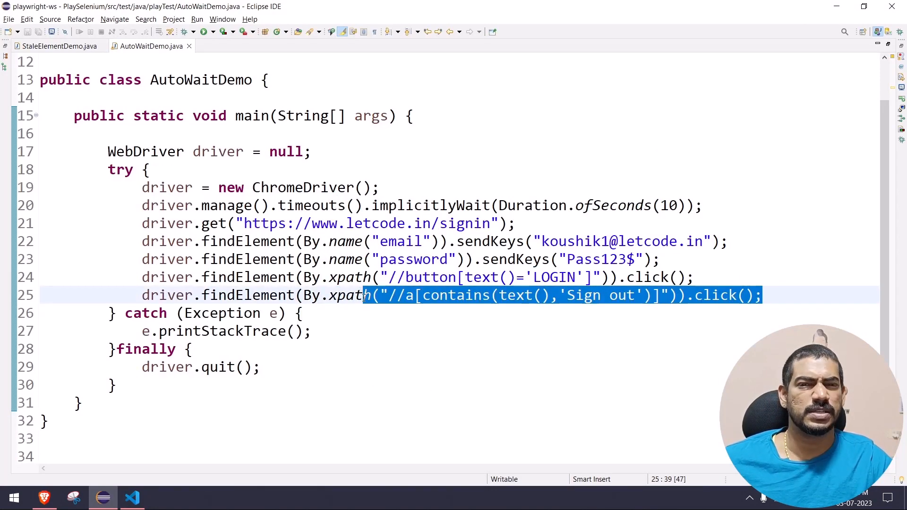
Locate the toast Close button by aria-label and wait for its invisibility before Sign out
scroll(down, 3)
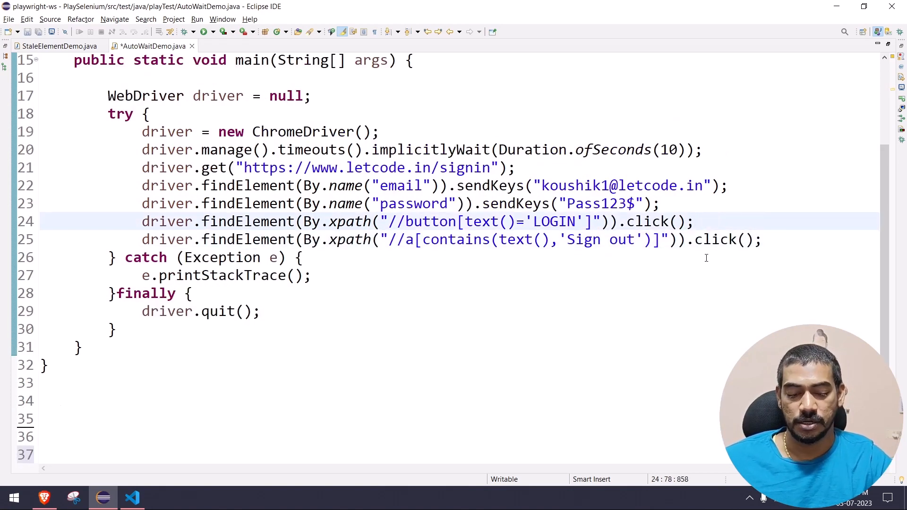
text(WebElement toast = driver.findElement(By.xpath("//button[@aria-label='Close']"));)
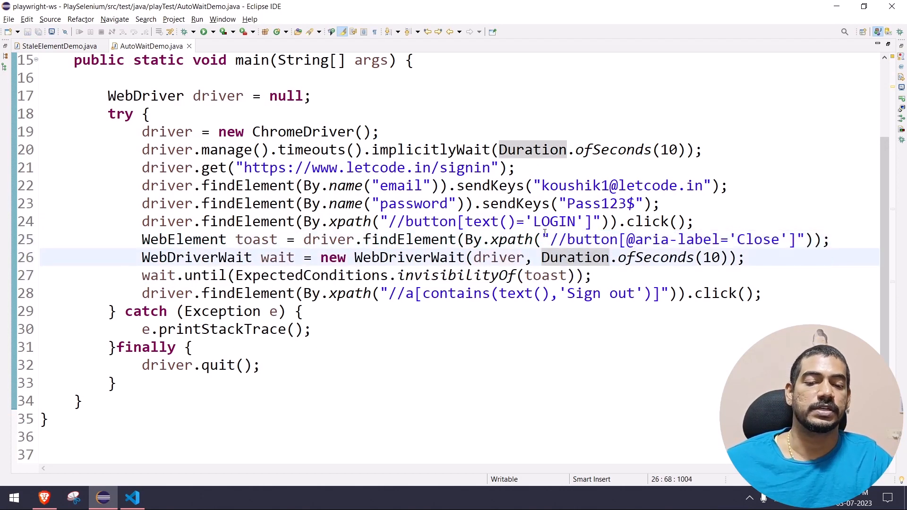
double_click(671, 239)
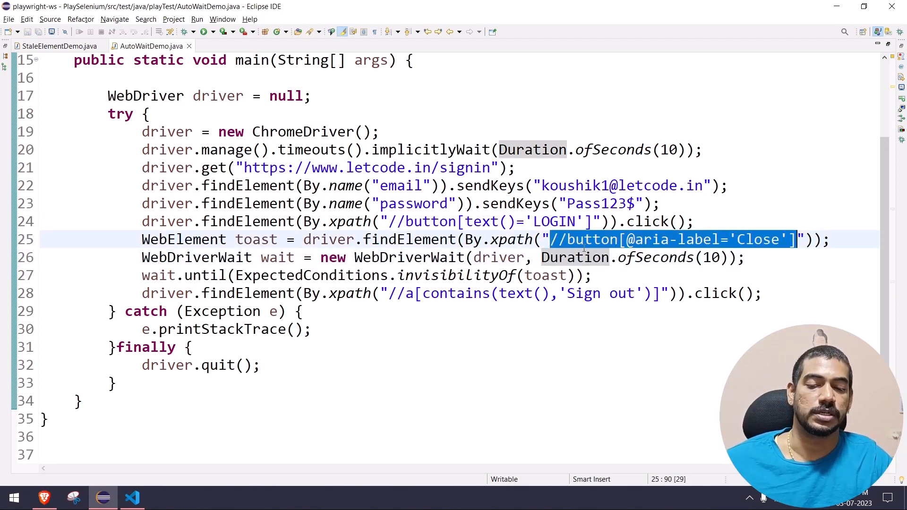
double_click(456, 275)
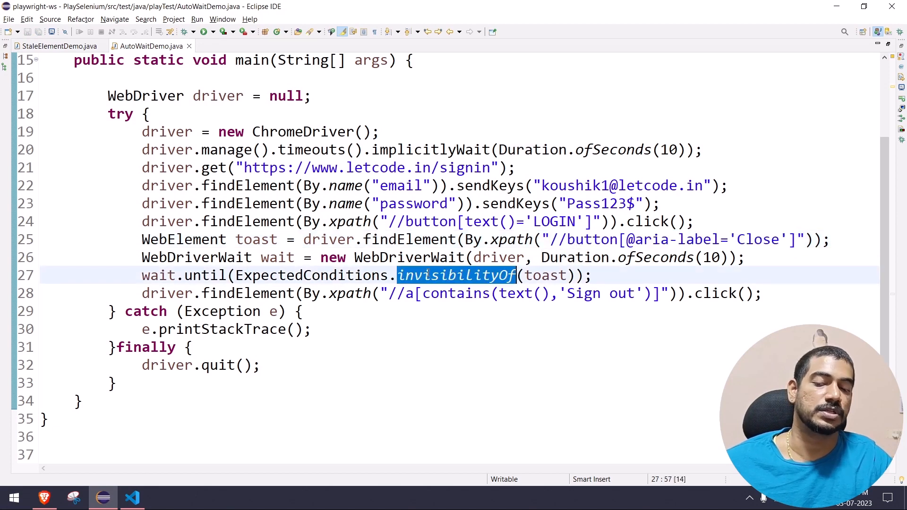
mouse_move(450, 327)
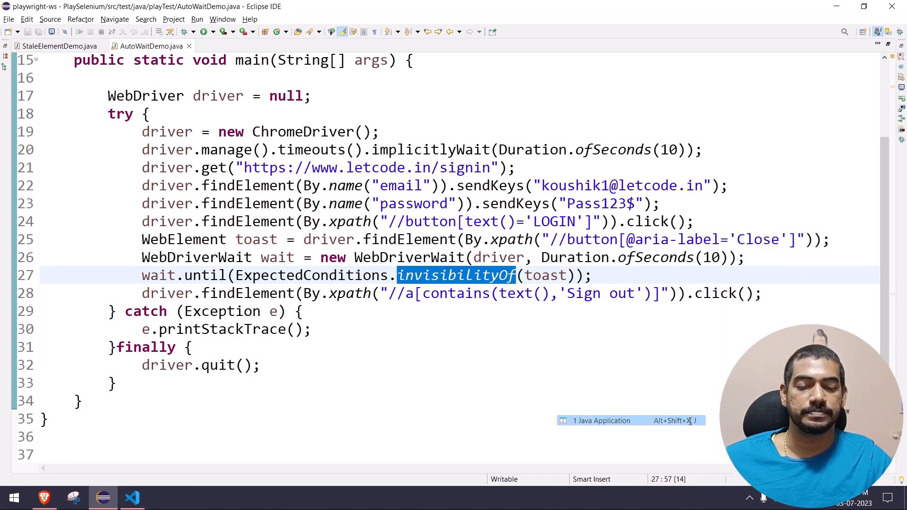
Rerun AutoWaitDemo so login and sign-out complete with a clean Console
click(206, 32)
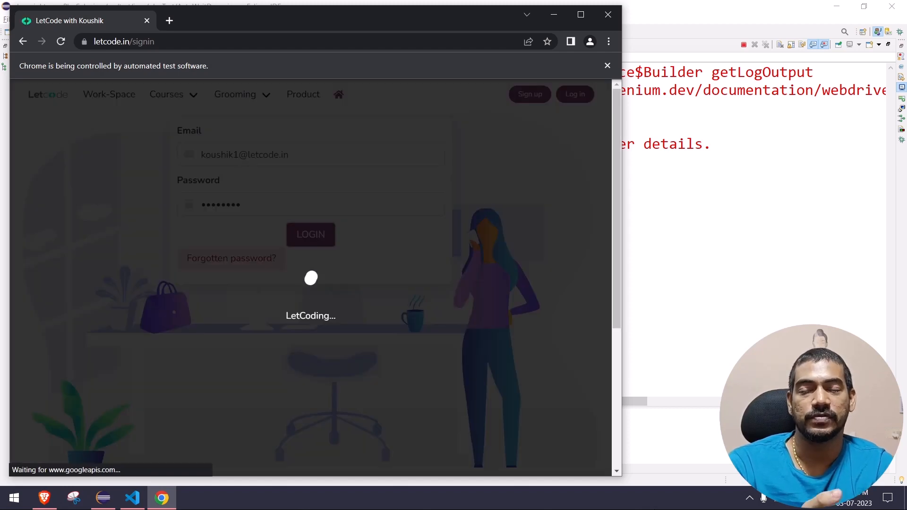
click(310, 235)
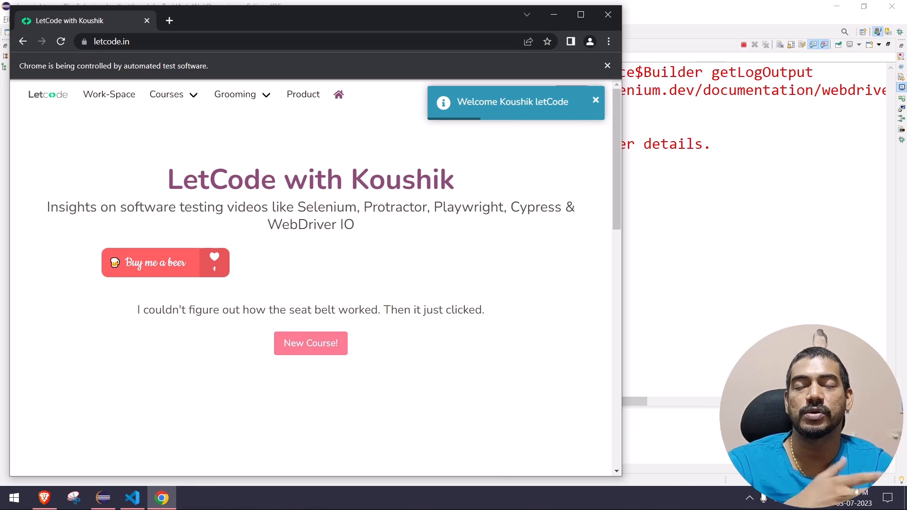
click(595, 100)
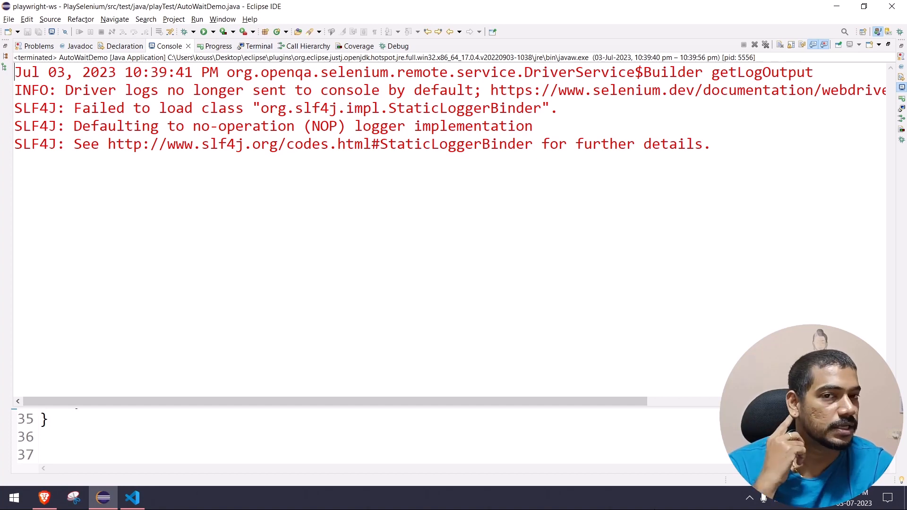
click(151, 46)
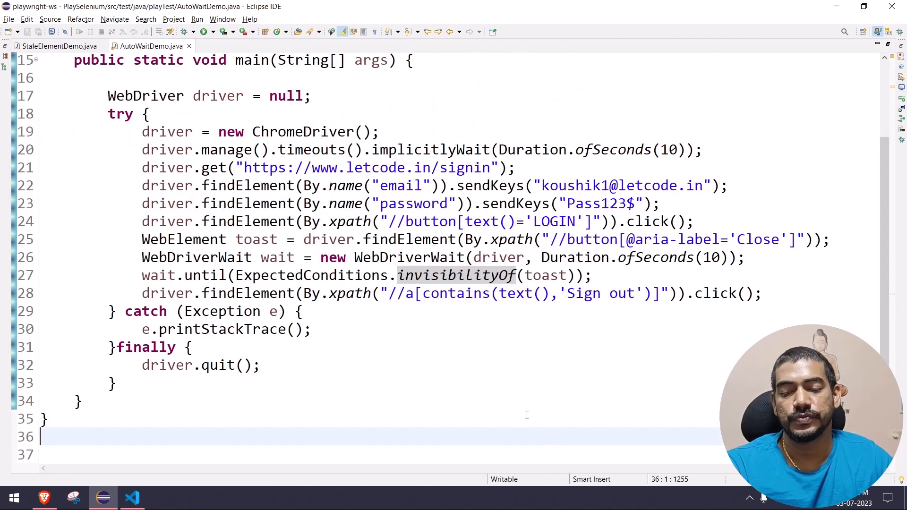